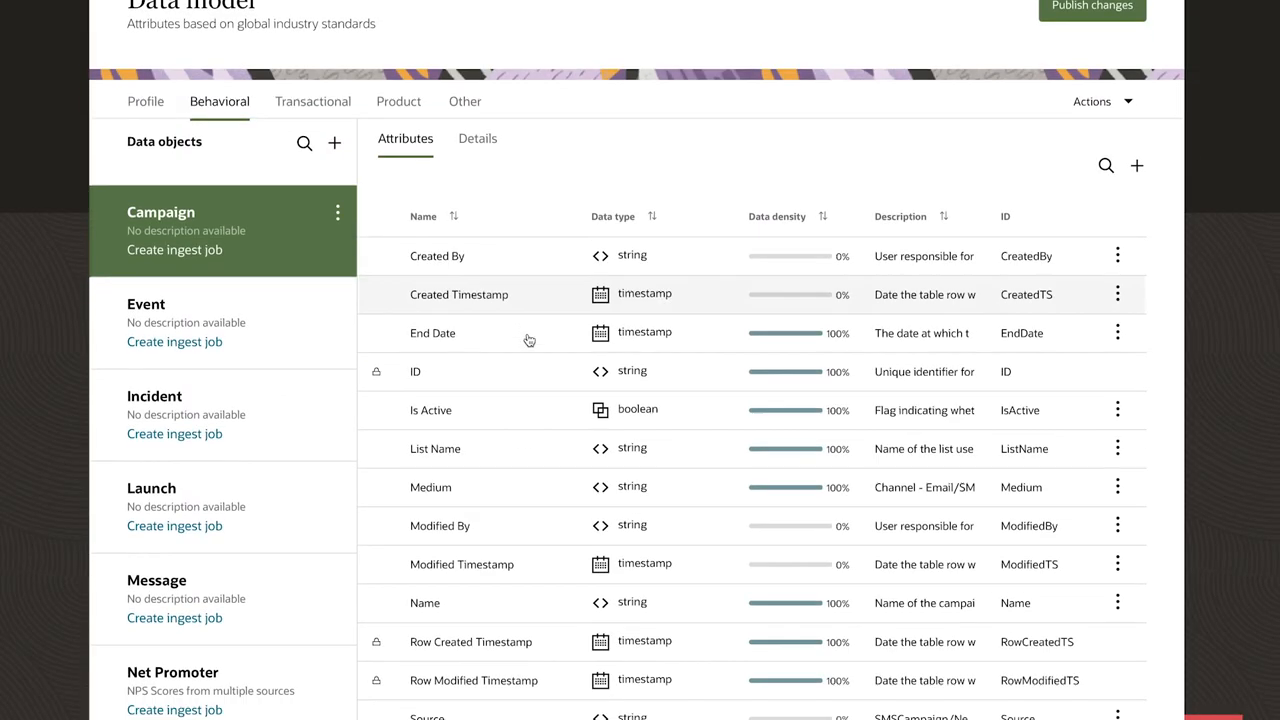
Show the Incident data object's attributes, such as Customer ID, Disposition and Opened Timestamp.
scroll("down", 3)
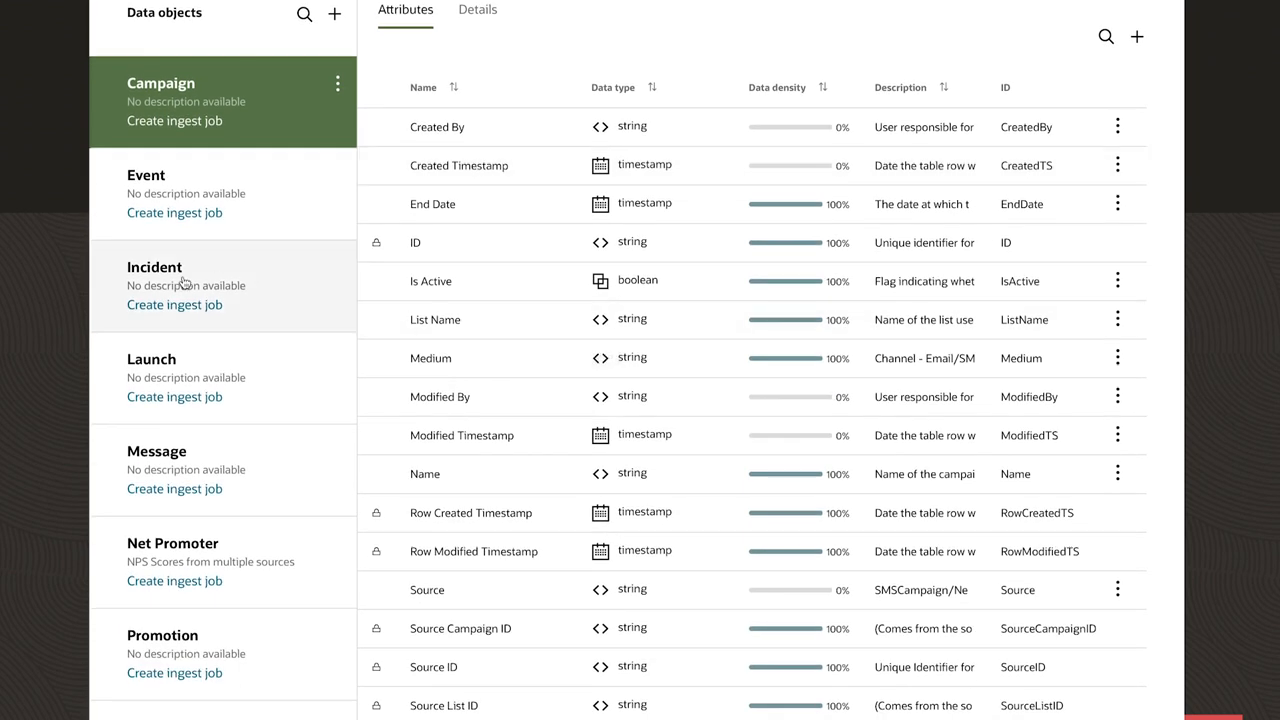
left_click(156, 268)
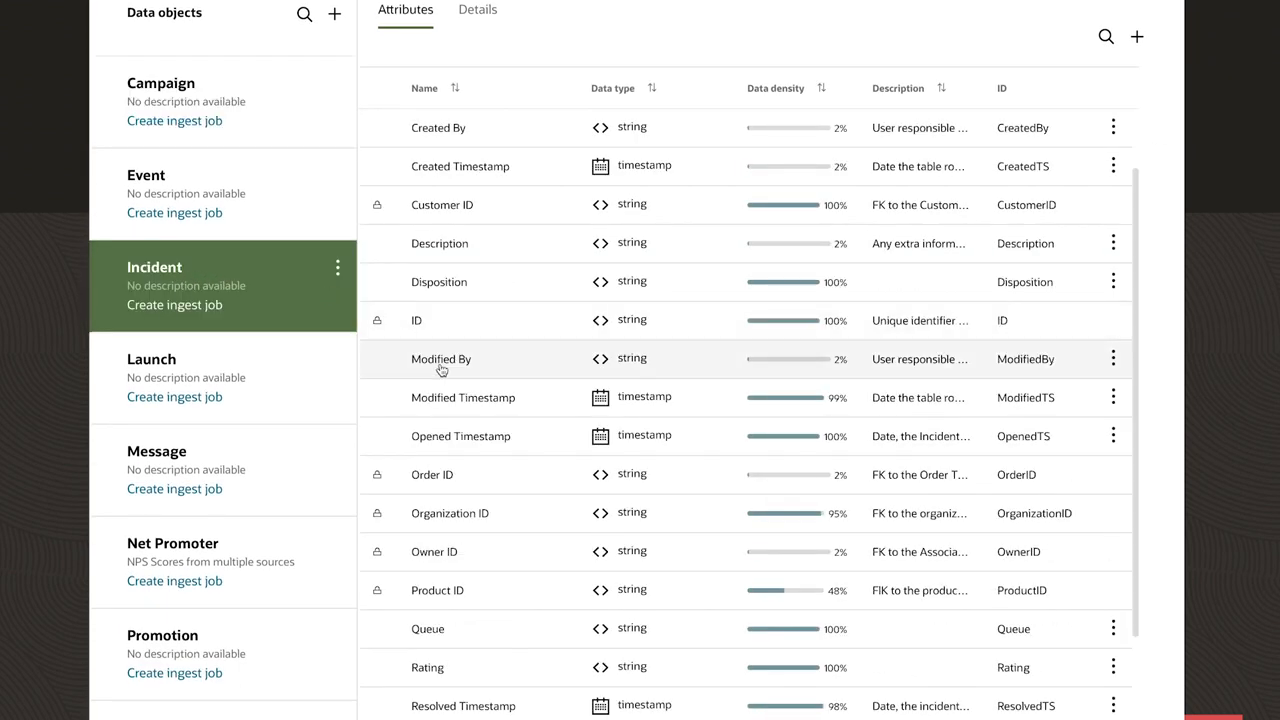
scroll("up", 3)
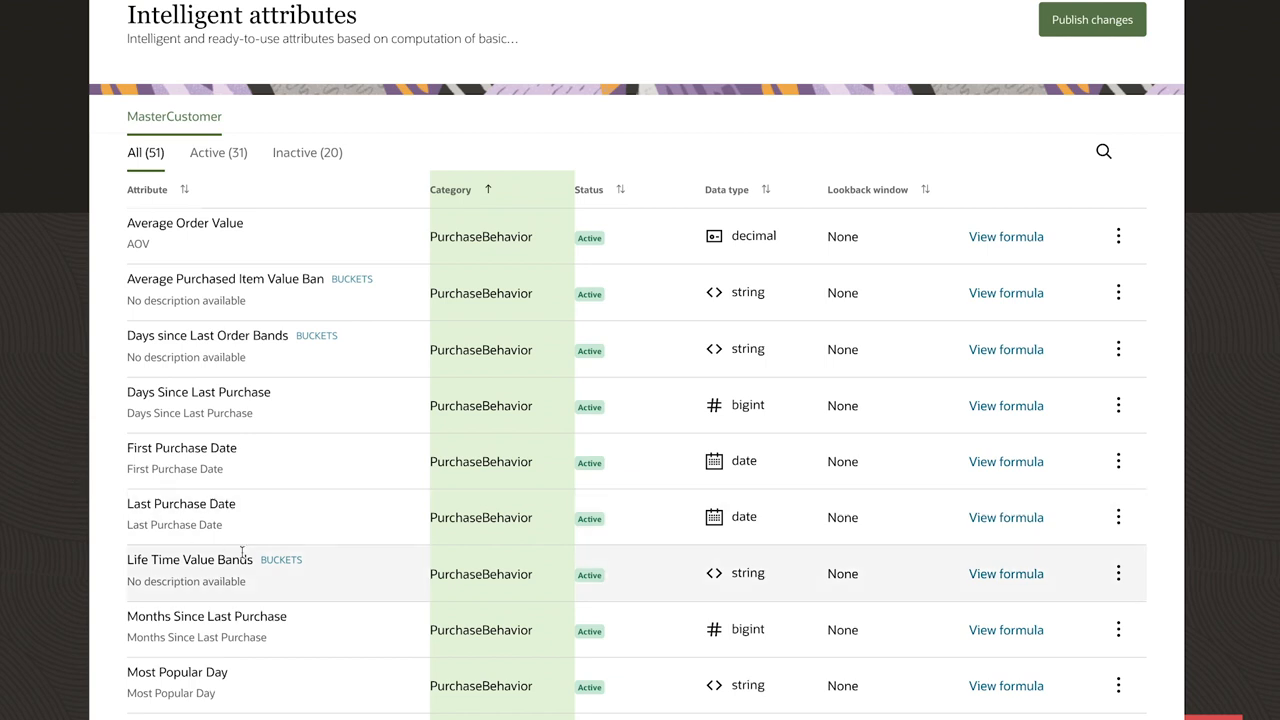
scroll("down", 3)
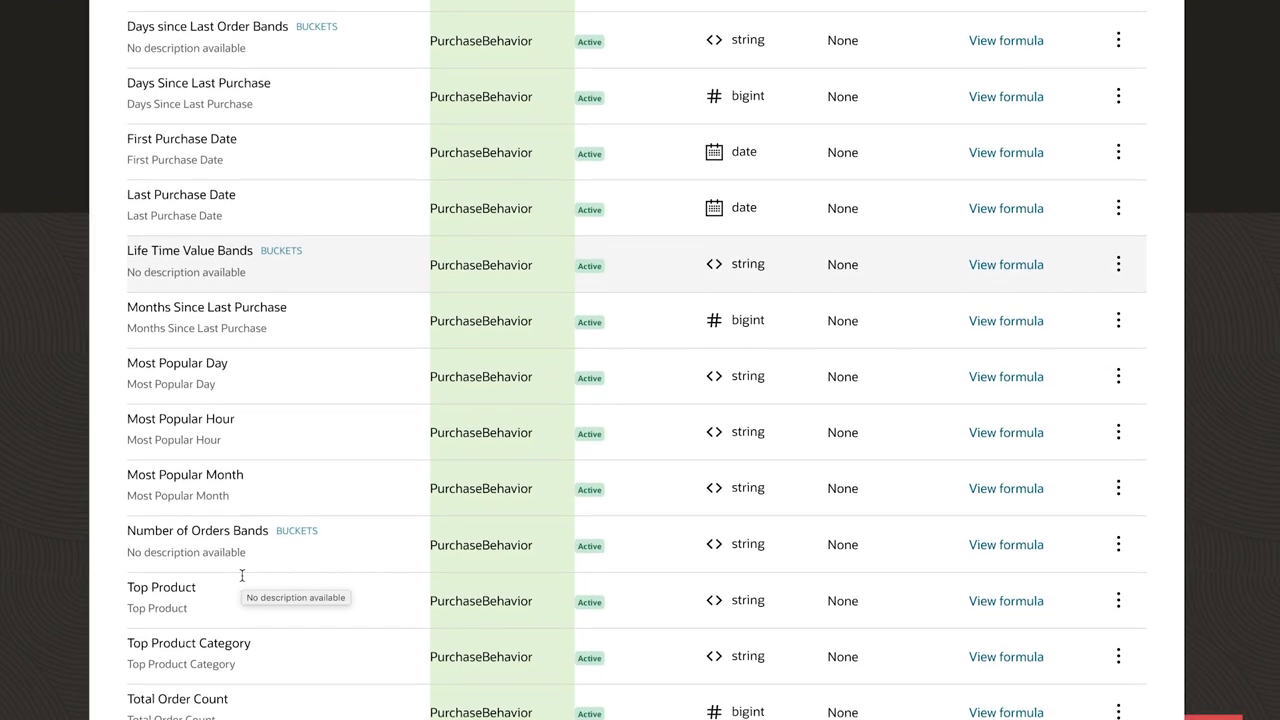
scroll("down", 3)
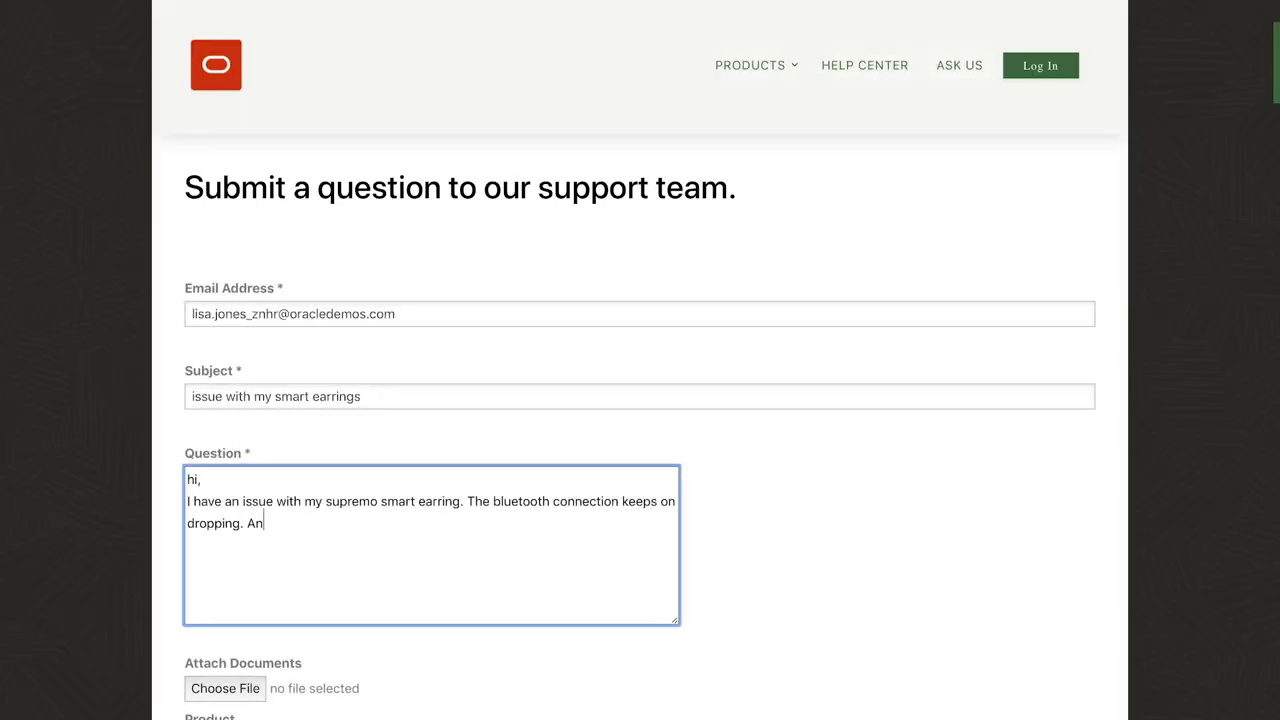
Finish the support question with 'y idea what could cause this?' about the dropping Bluetooth connection.
type("y idea what could cause this?")
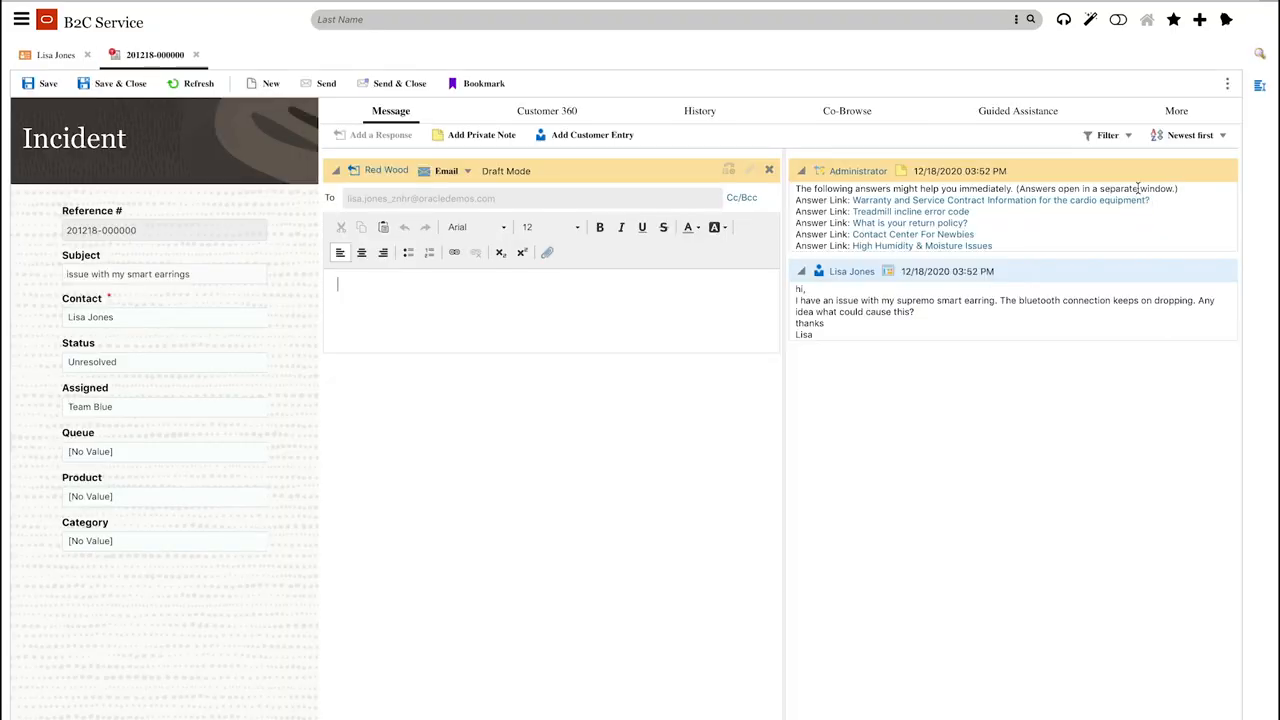
Review the incident's Customer 360 profile and History, then return to the Message reply.
left_click(548, 110)
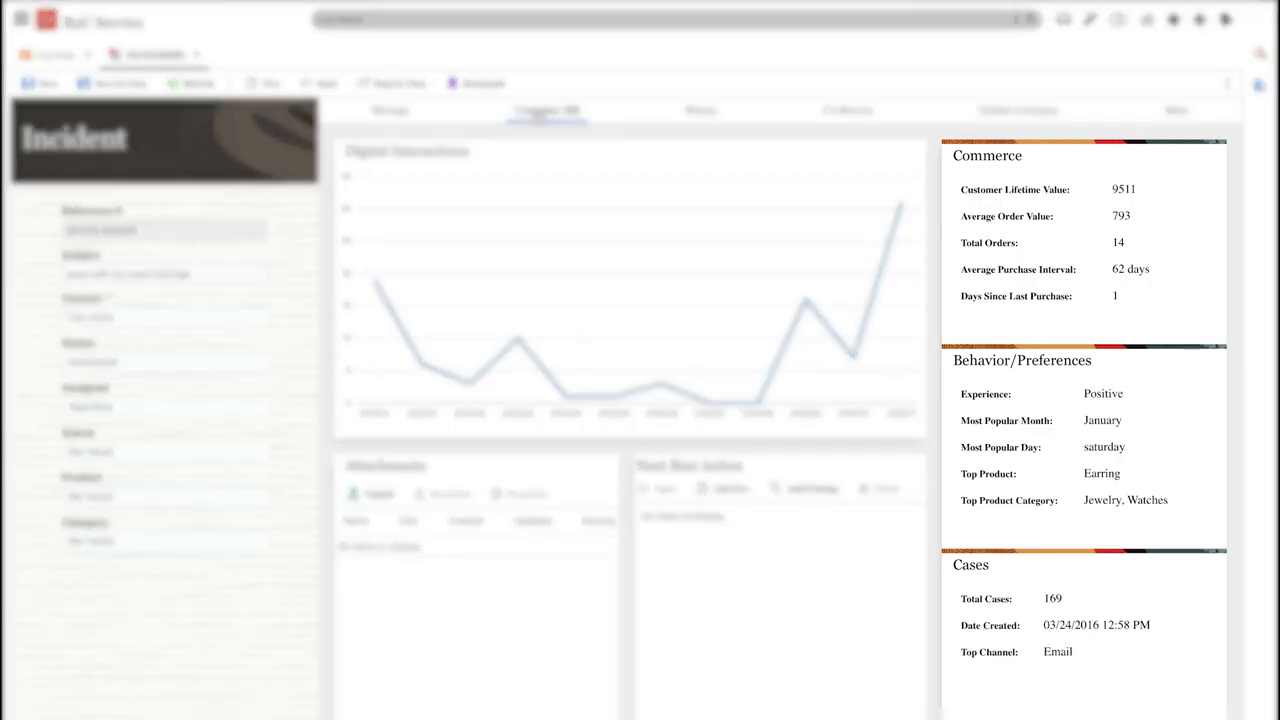
left_click(700, 110)
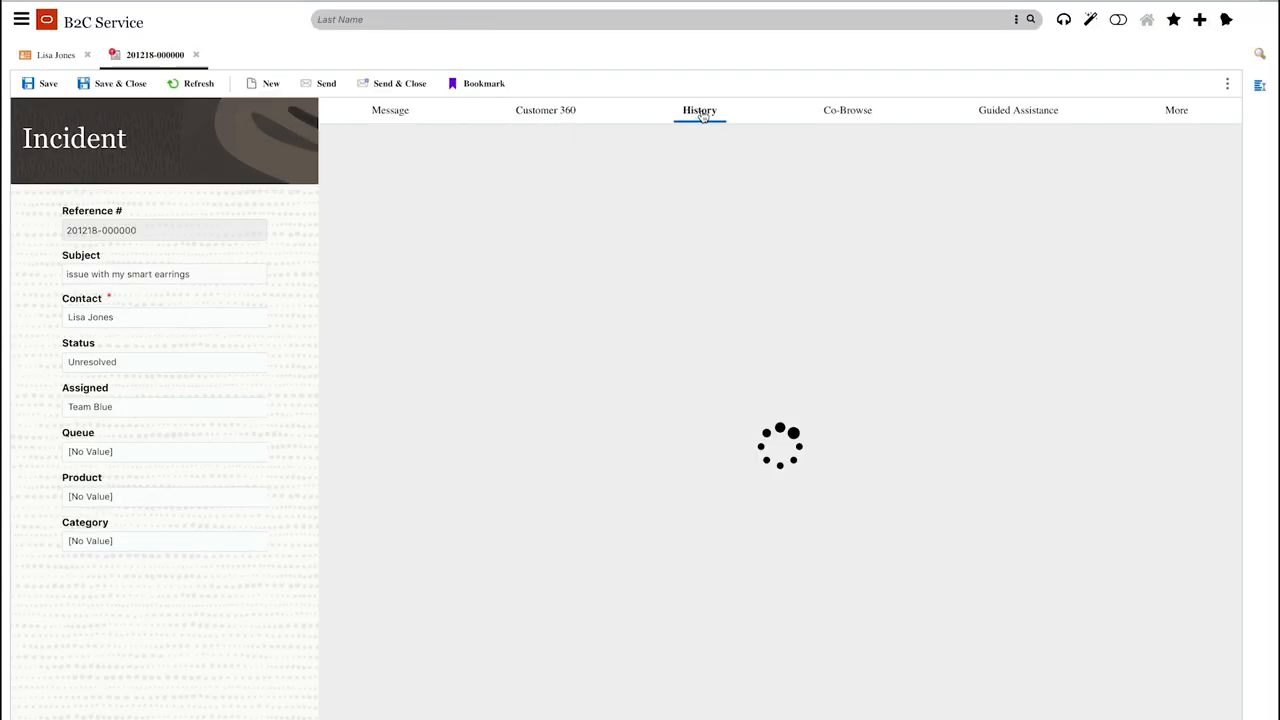
left_click(700, 110)
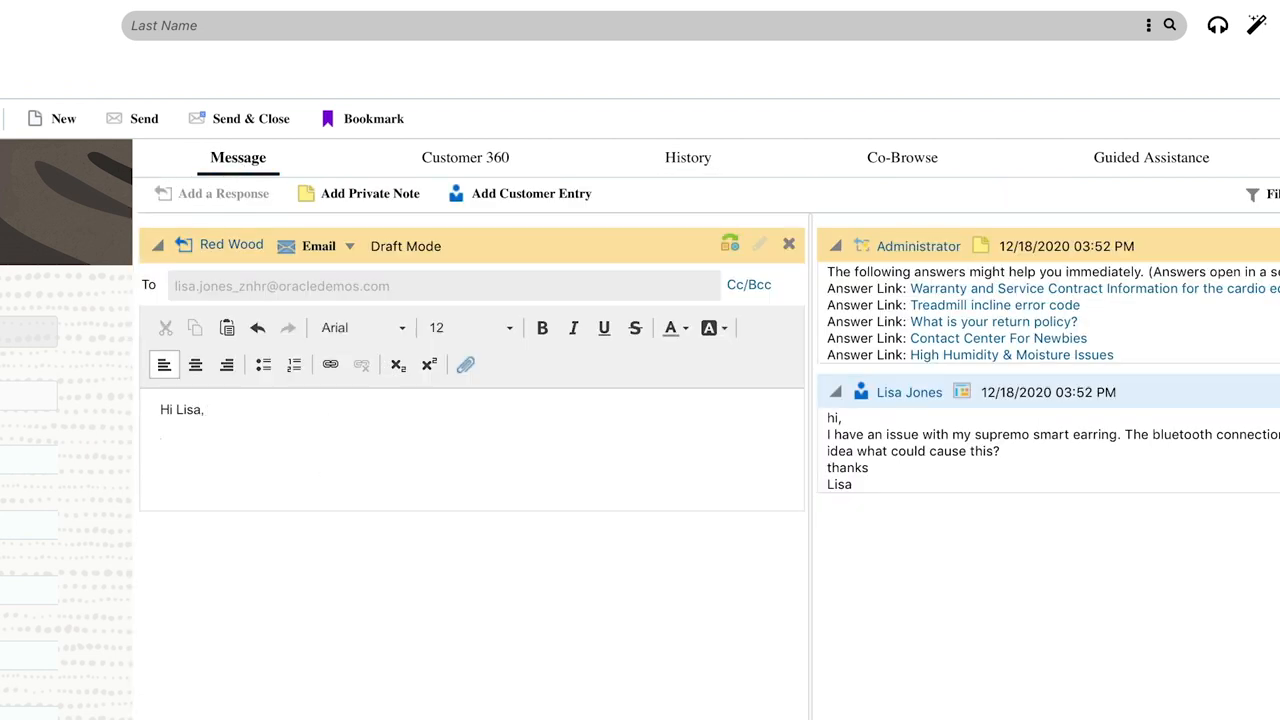
Draft the reply 'I am sorry to hear your earri' and go to the Unity_Electronic Re-target campaign.
type("I am sorry to hear your earri")
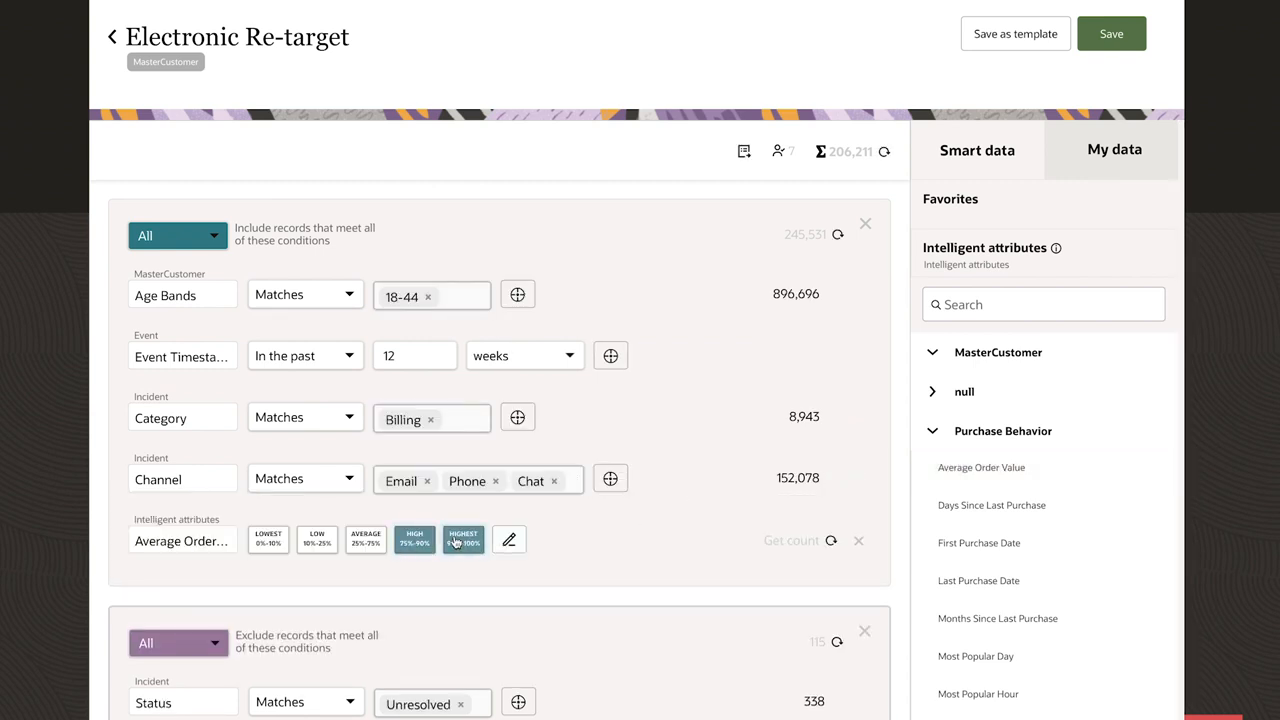
scroll("down", 3)
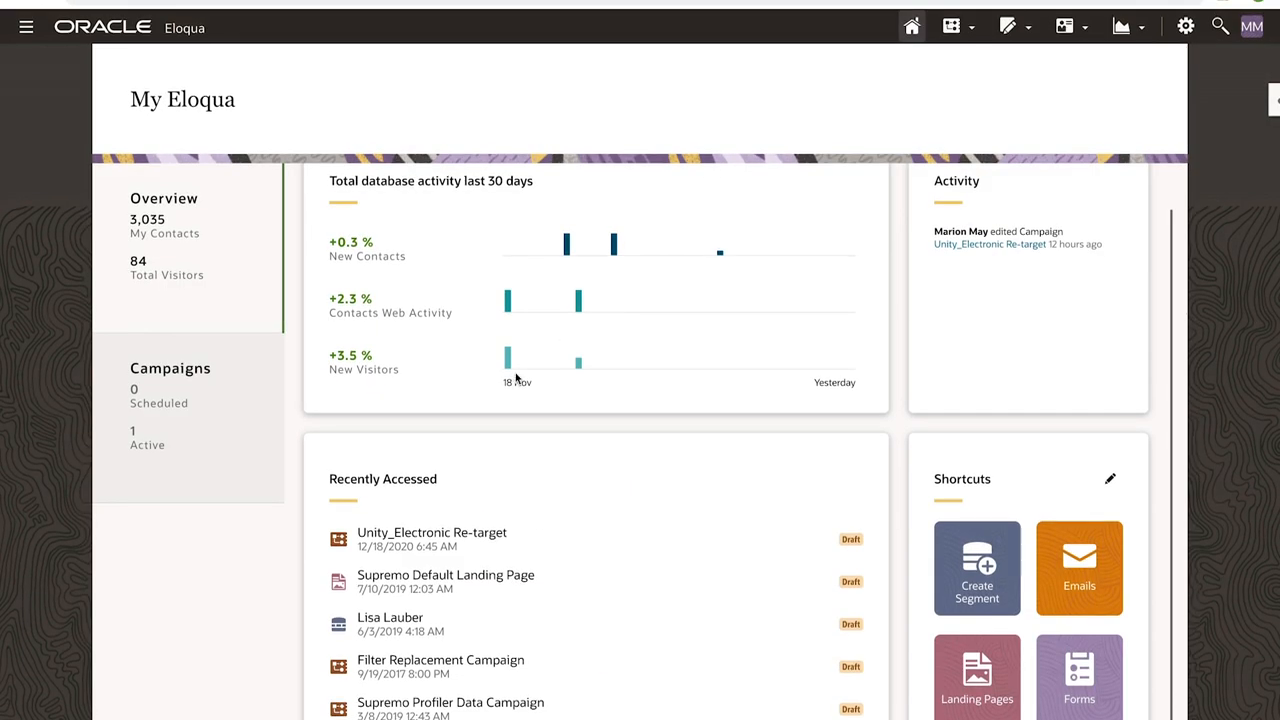
left_click(432, 532)
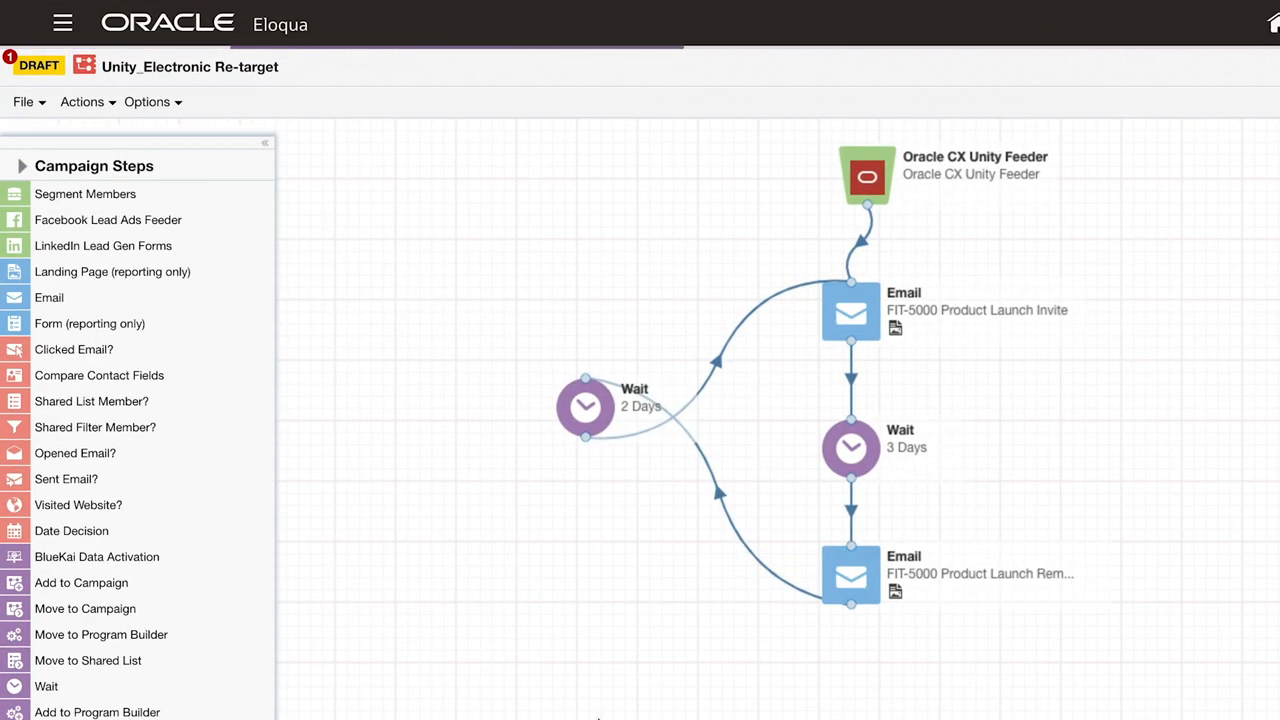